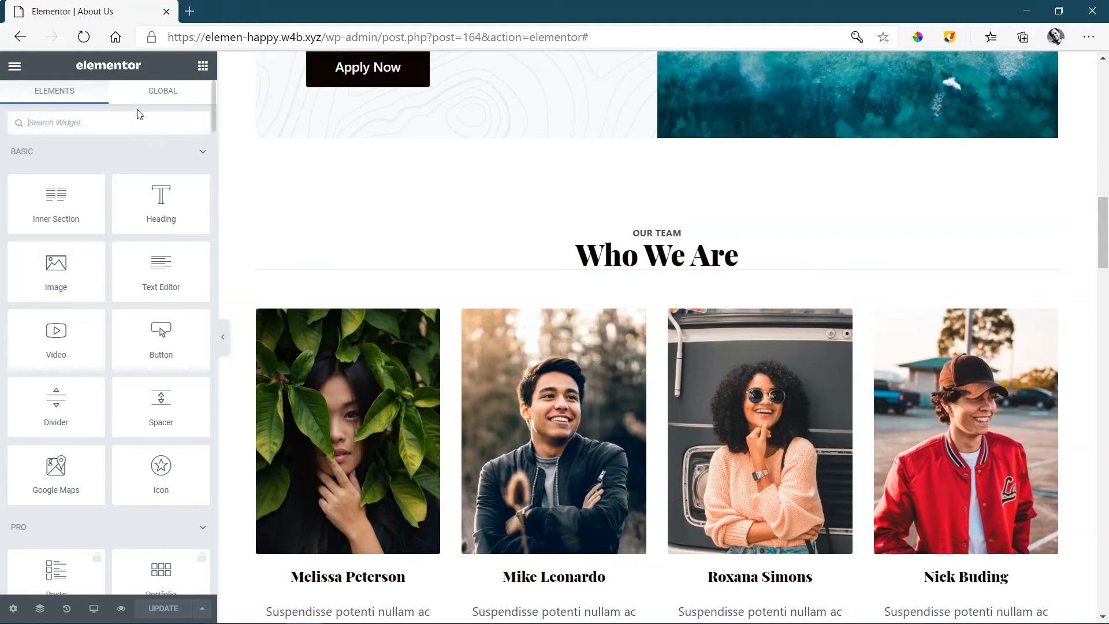
Step: Find the Gradient Heading widget via 'gradient' search, place it under Our Team, and retype its title as Who We Are
text(gradient)
text(Who We)
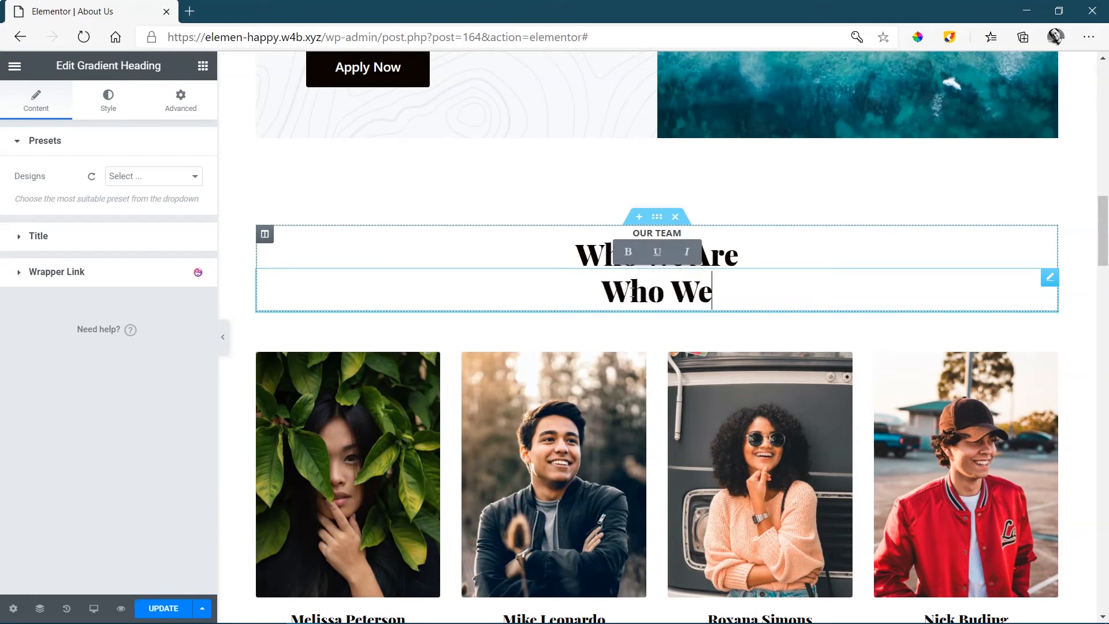
text(Are)
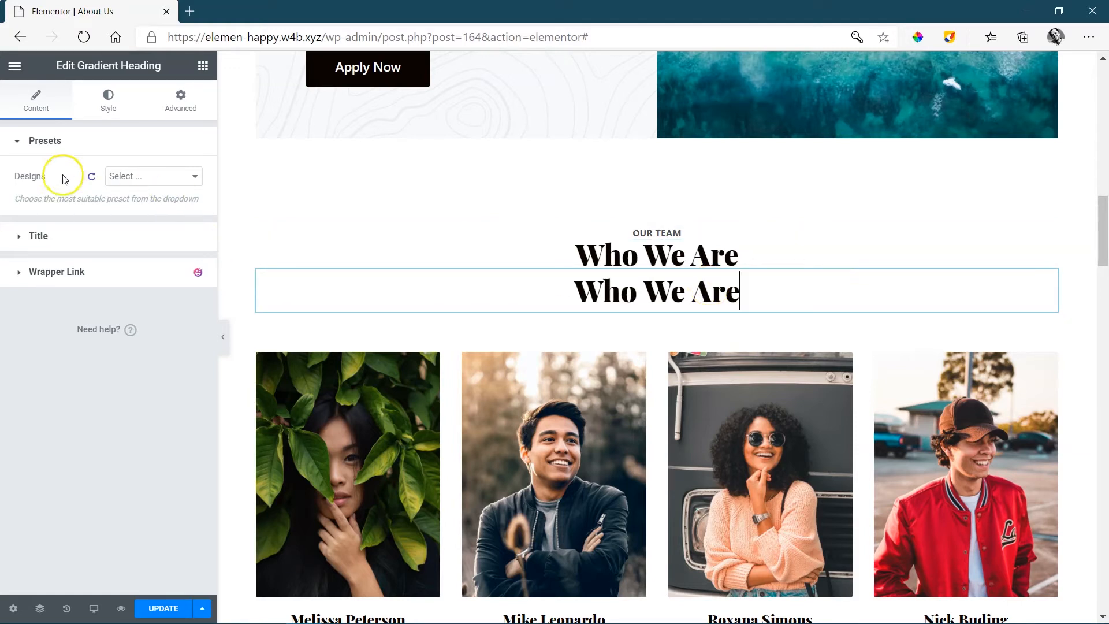
Step: Preview the Design 2, 3 and 4 presets on the Who We Are heading
click(152, 175)
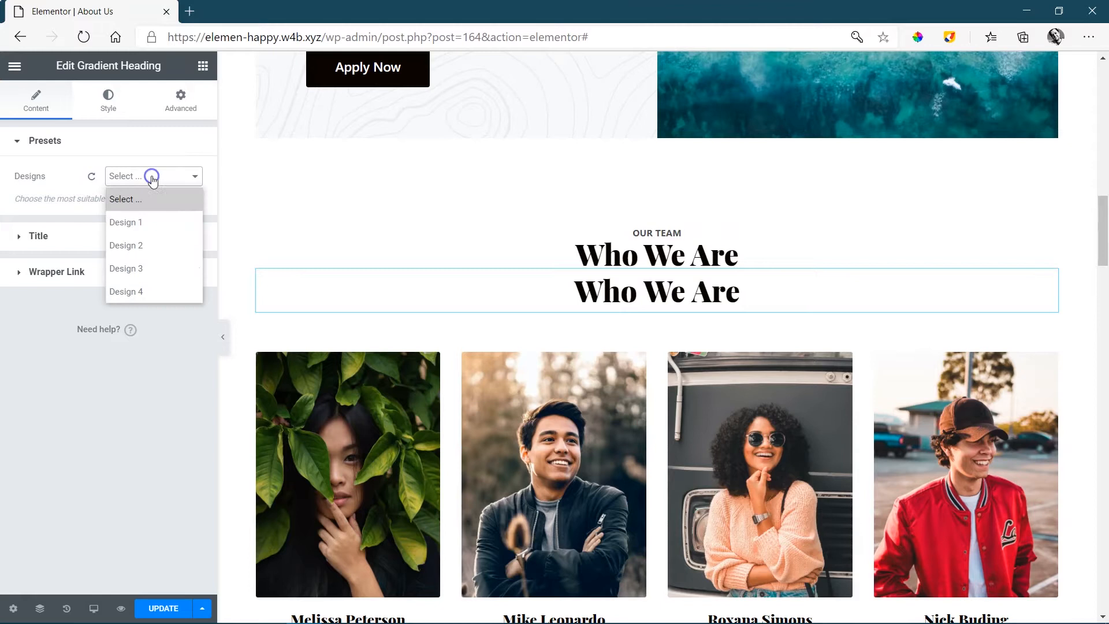
click(126, 244)
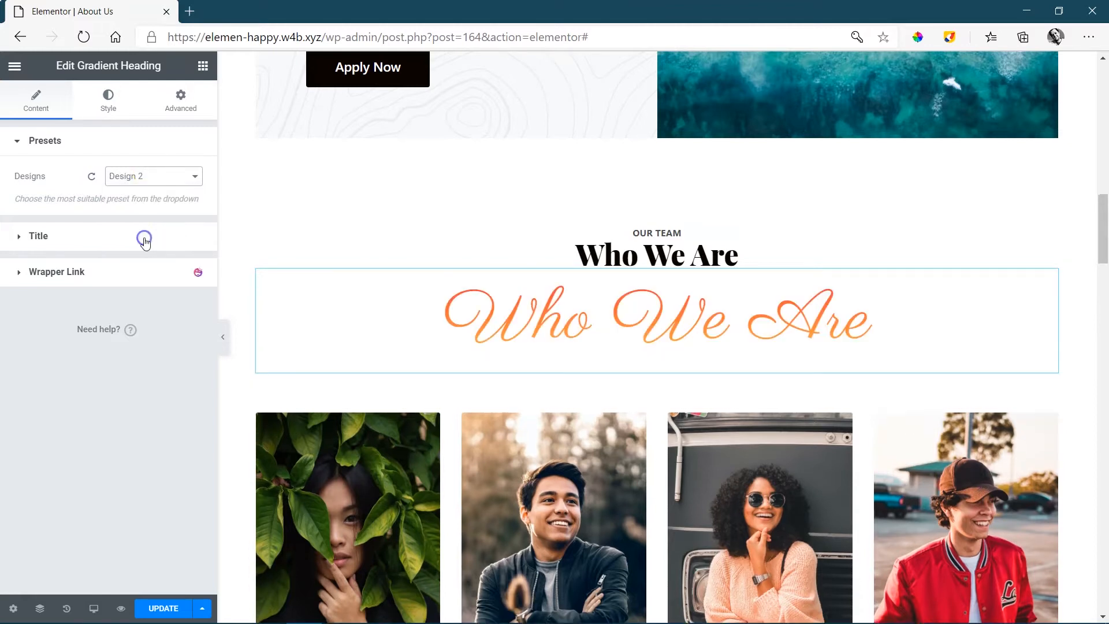
click(152, 176)
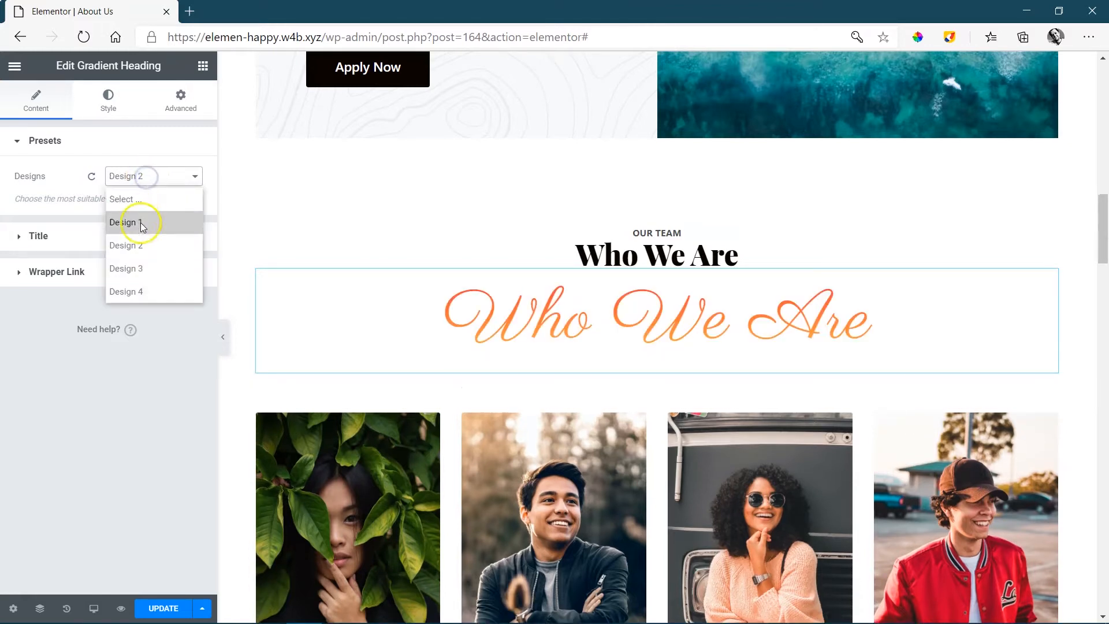
click(125, 222)
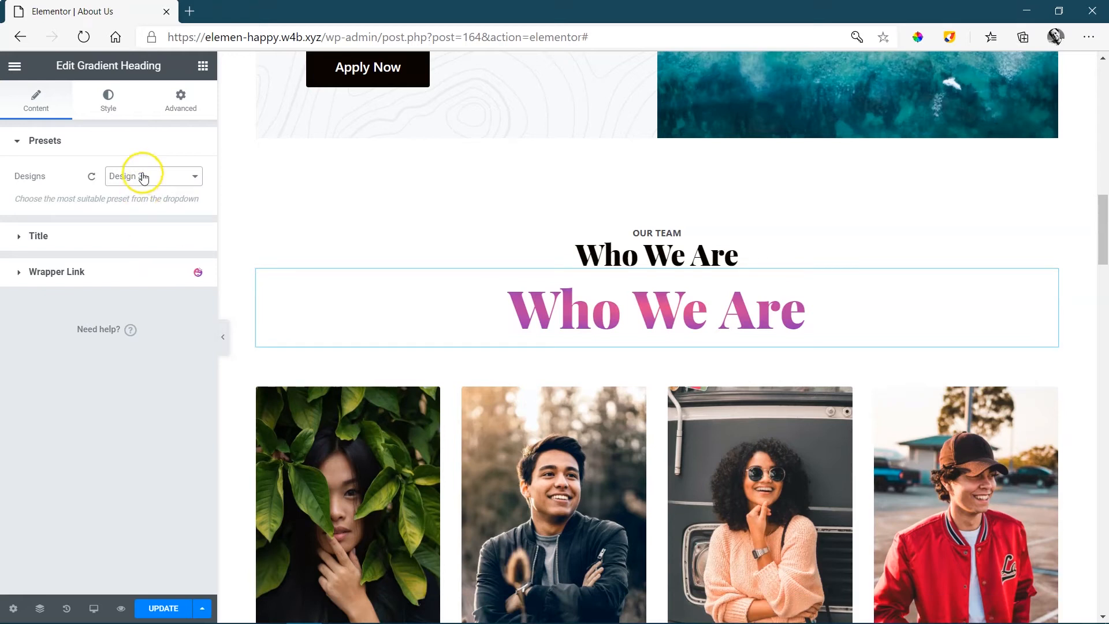
Step: Settle on Design 1's purple gradient look for the heading
click(145, 176)
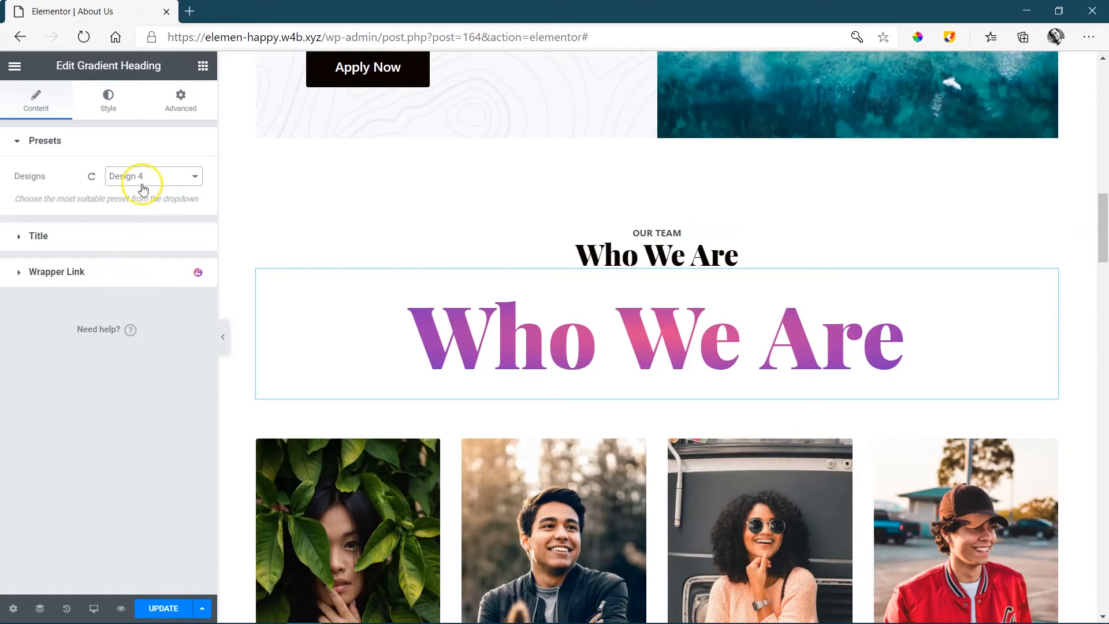
click(149, 175)
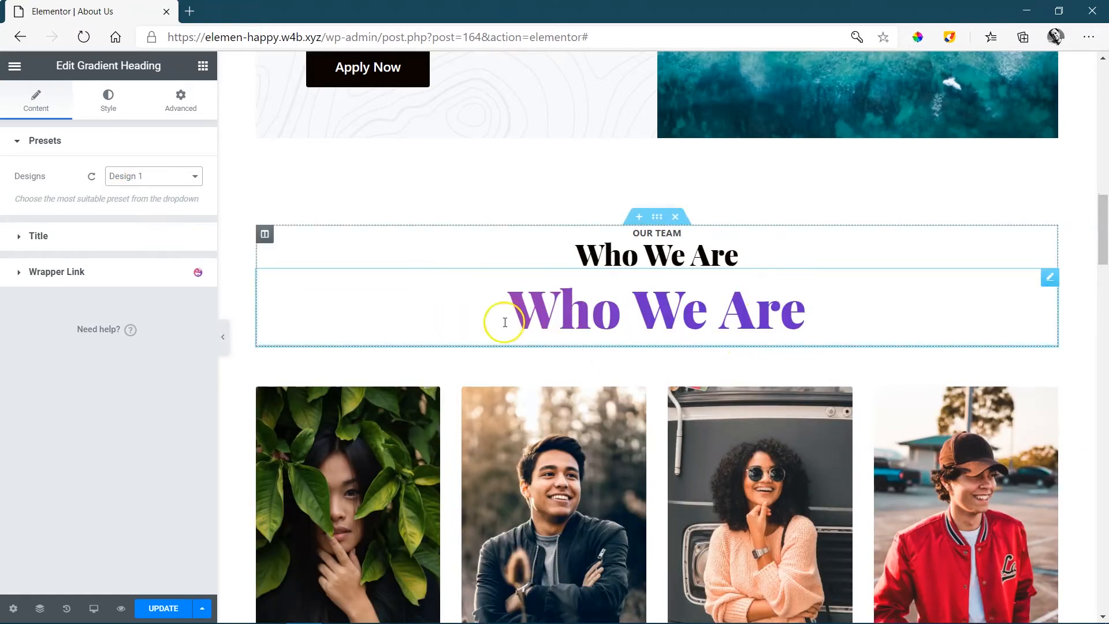
click(38, 236)
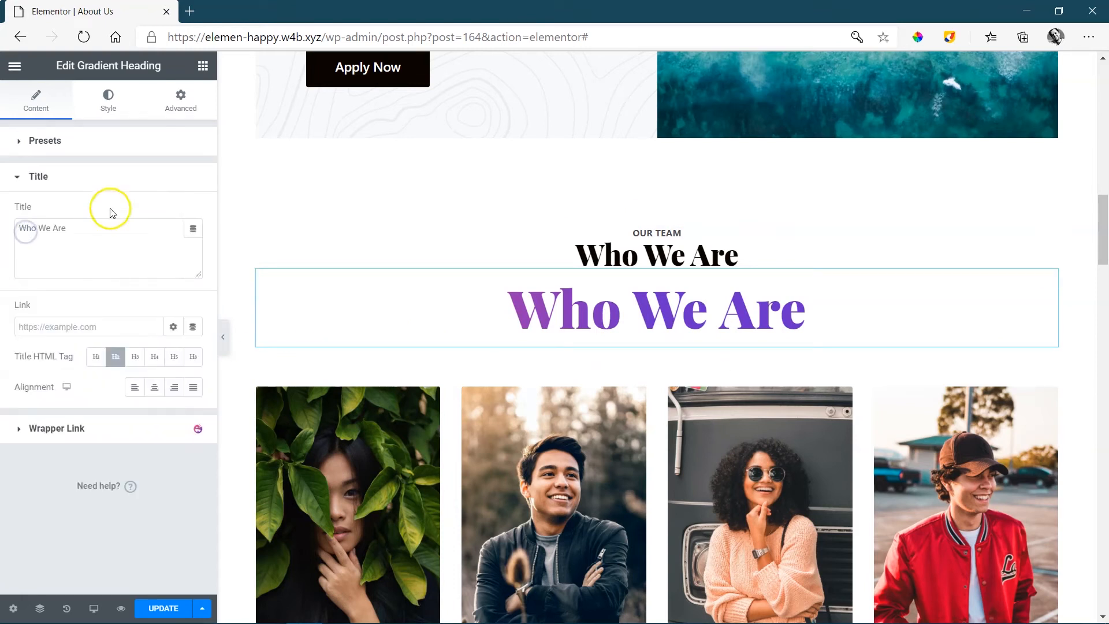
click(687, 311)
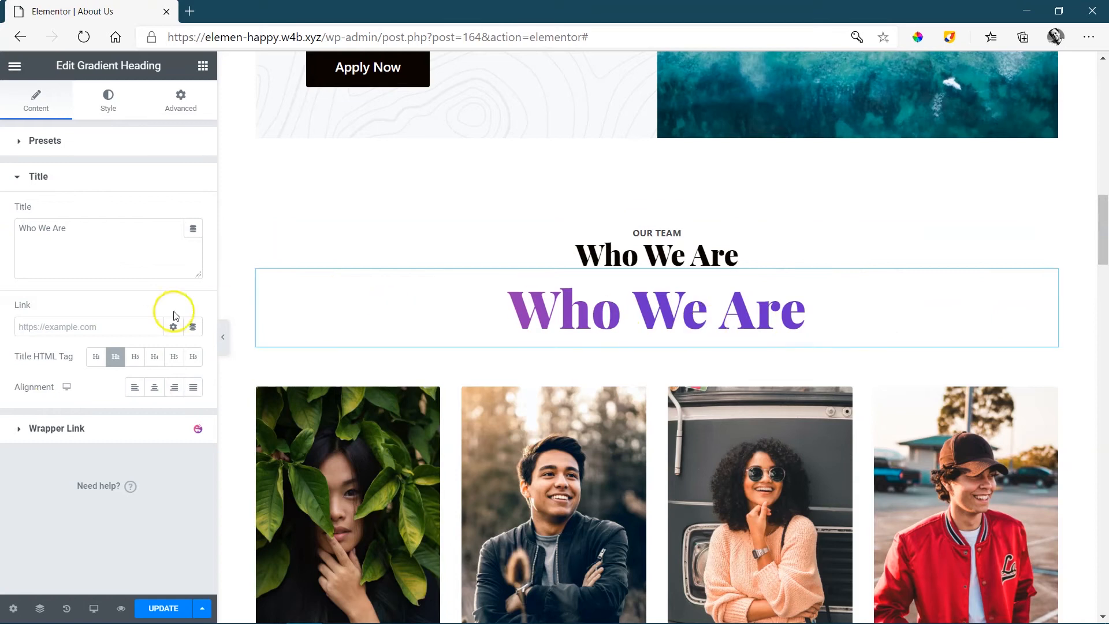
mouse_move(55, 346)
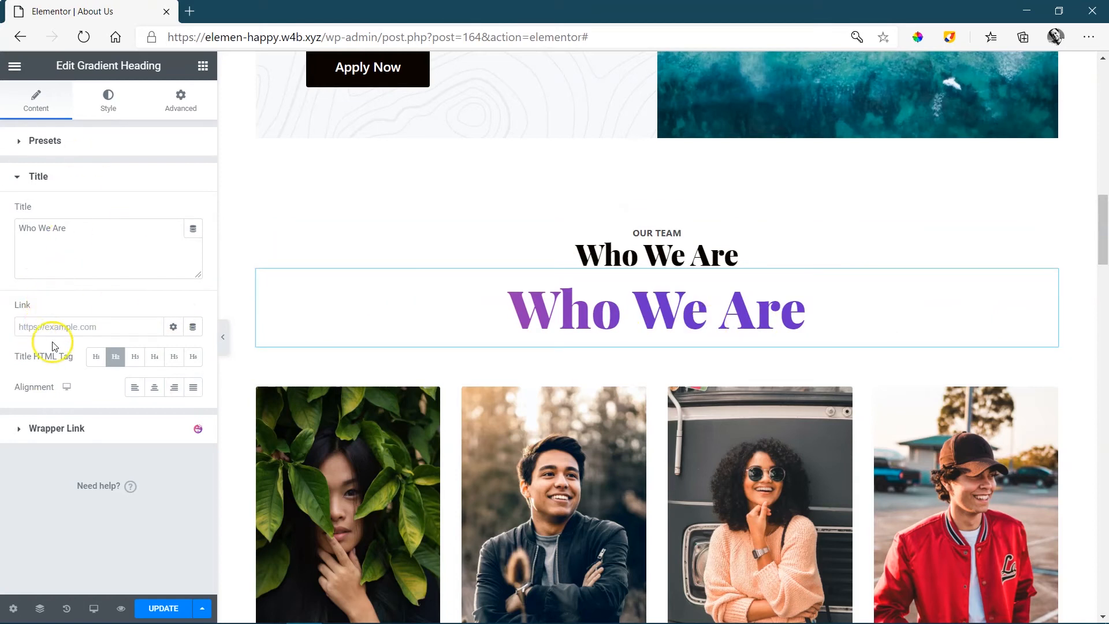
mouse_move(19, 175)
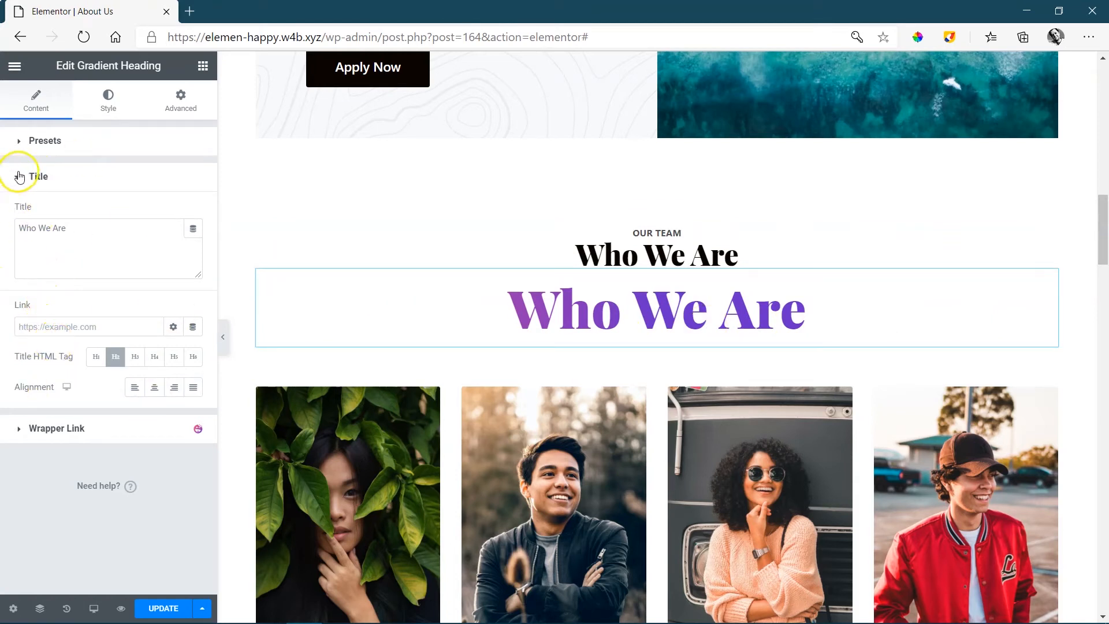
click(44, 140)
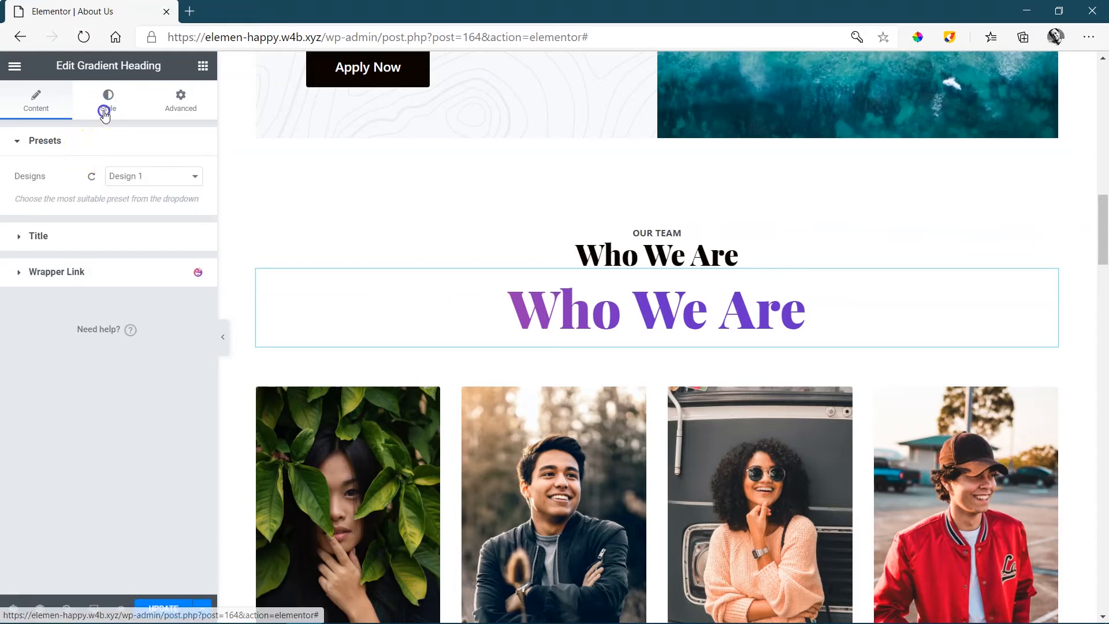
Step: Under Style, toggle Text Color from Classic back to Gradient and start editing its first colour
click(107, 99)
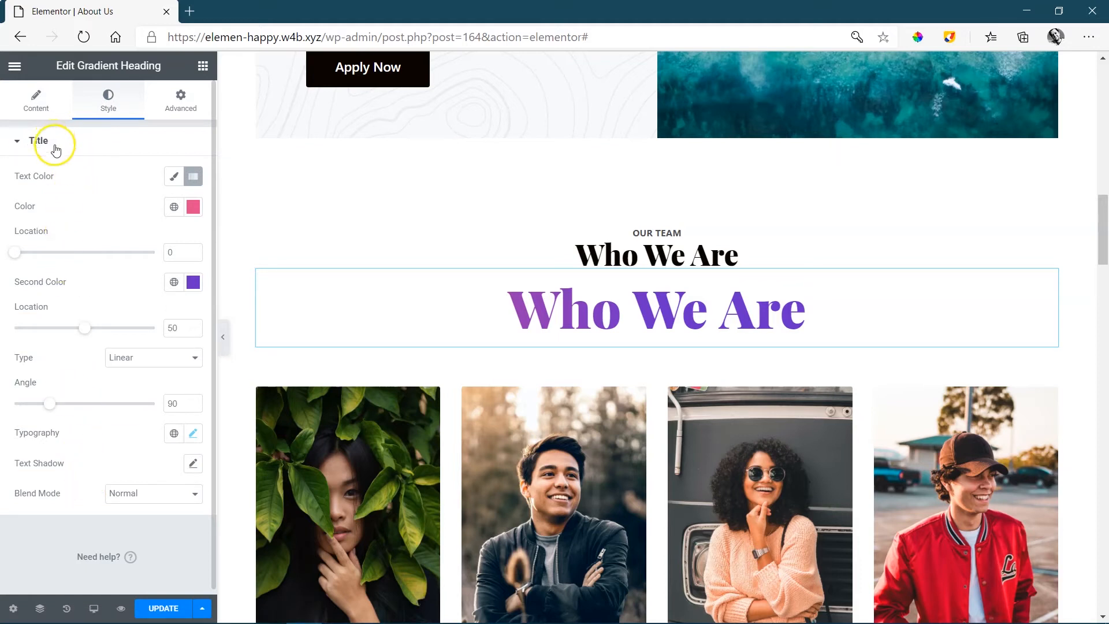
mouse_move(175, 175)
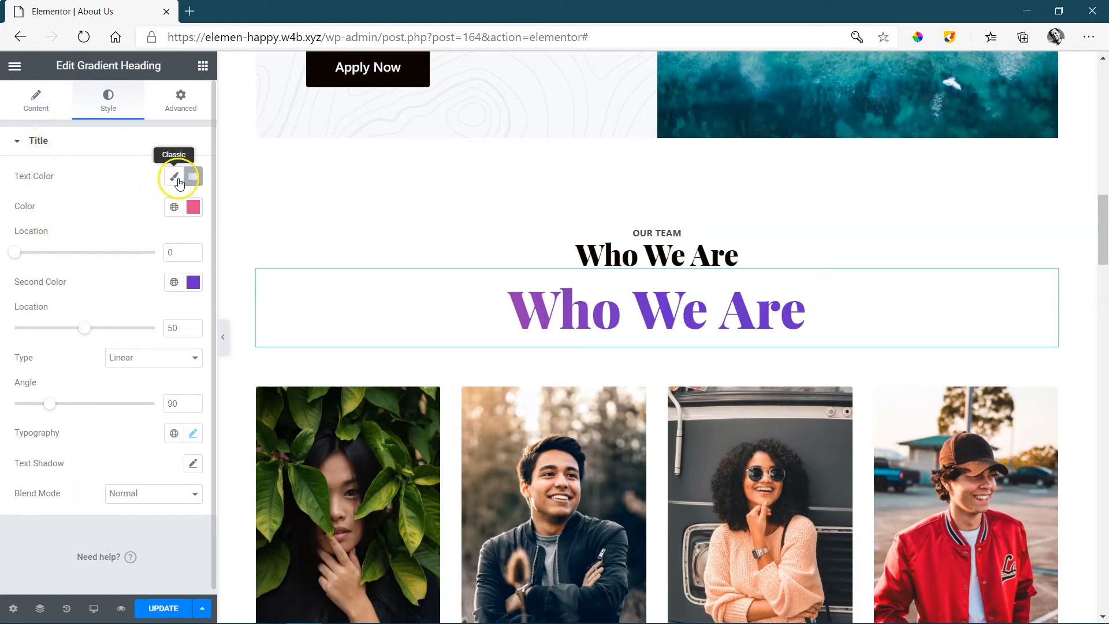
click(174, 177)
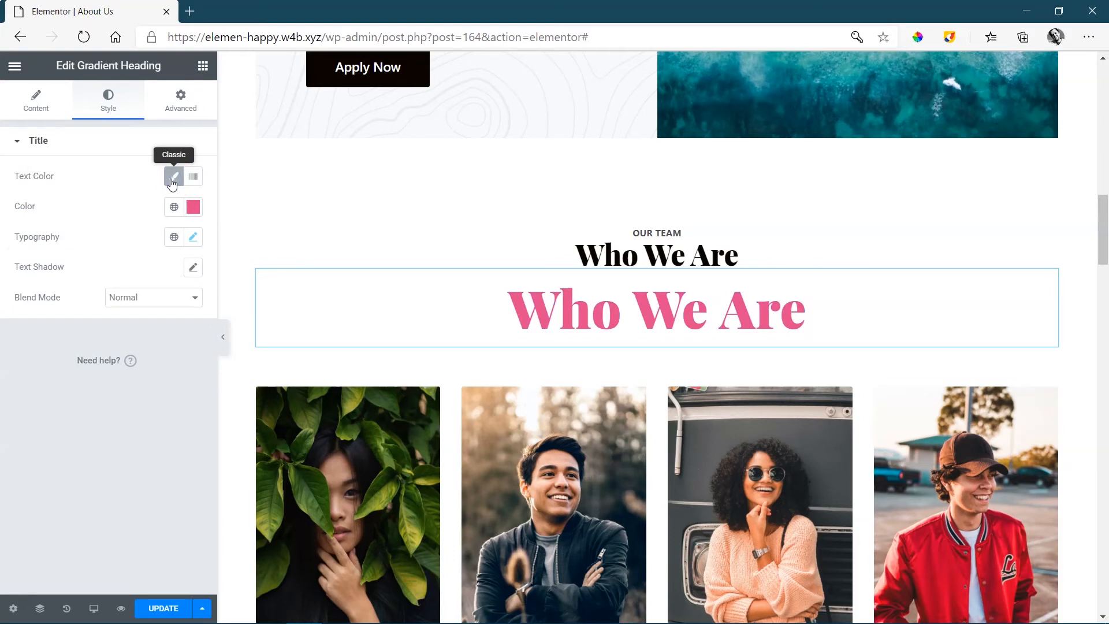
click(193, 177)
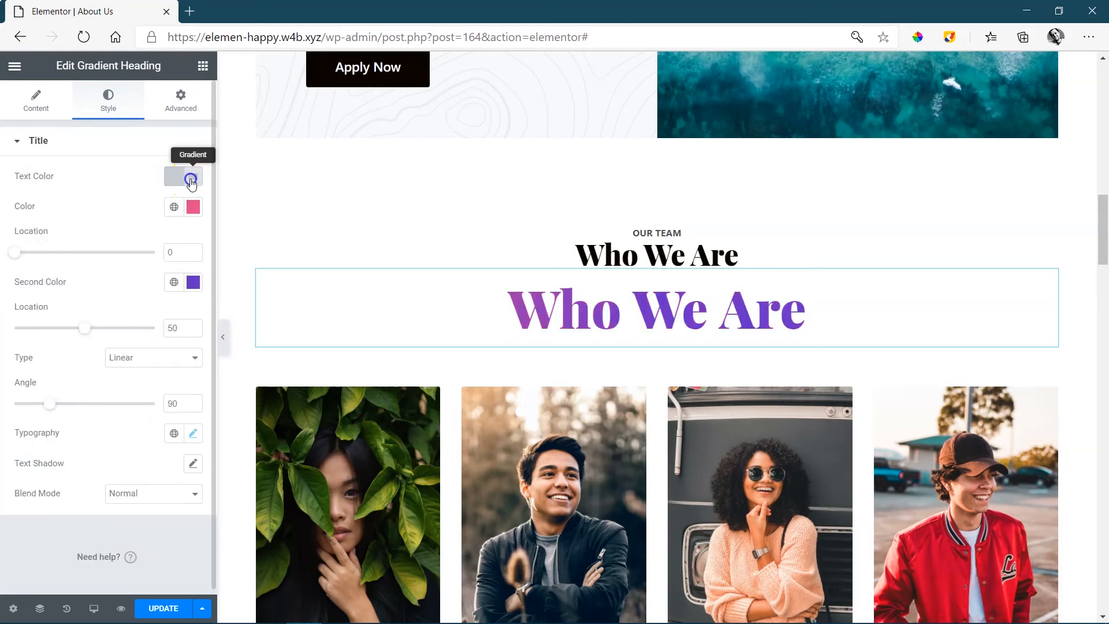
click(193, 205)
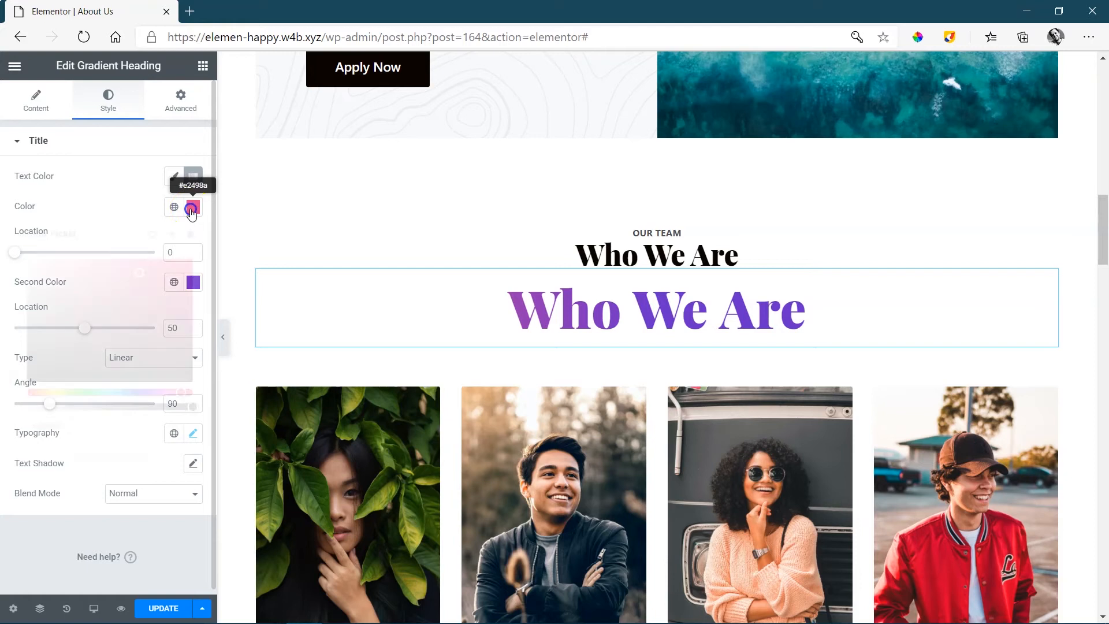
Step: Make the gradient pink to green, with the pink stop moved to 39 and the green at 62
click(193, 207)
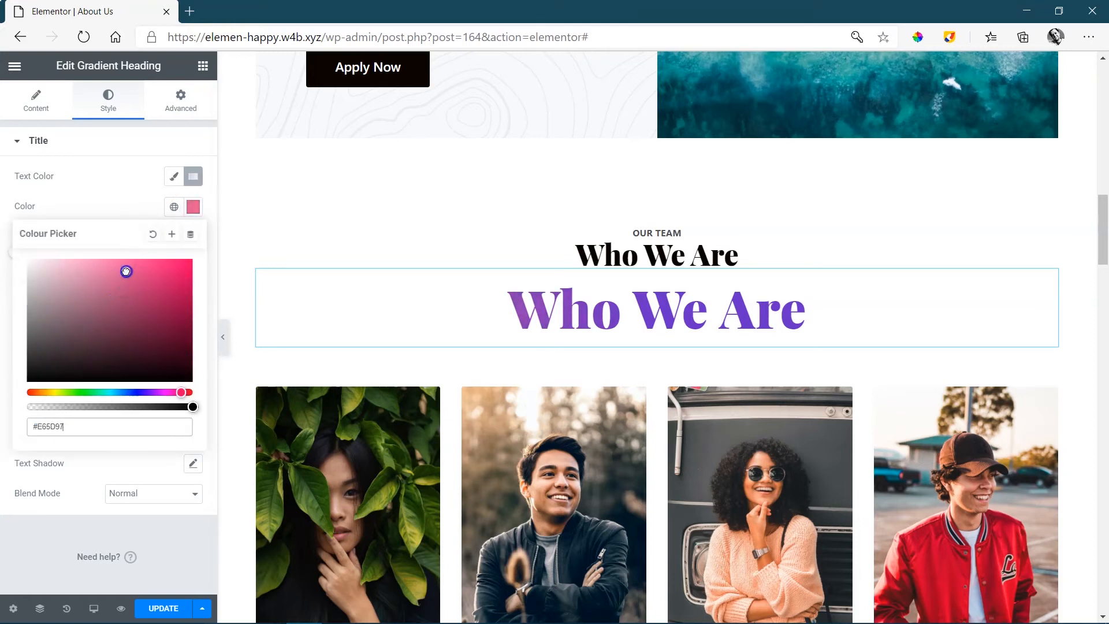
click(193, 280)
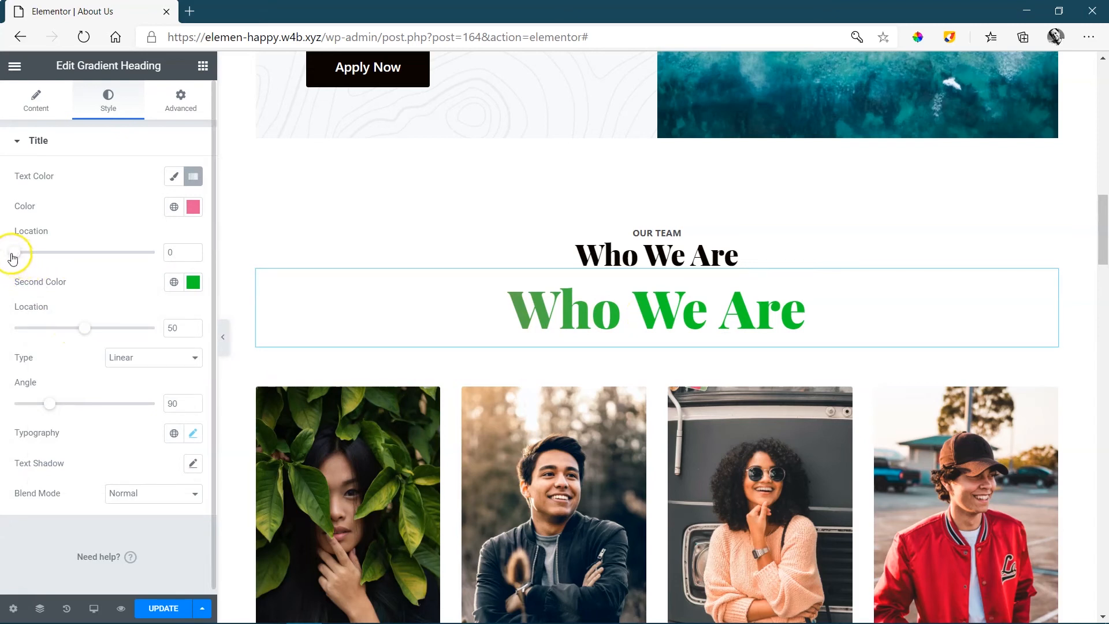
drag(22, 252, 84, 252)
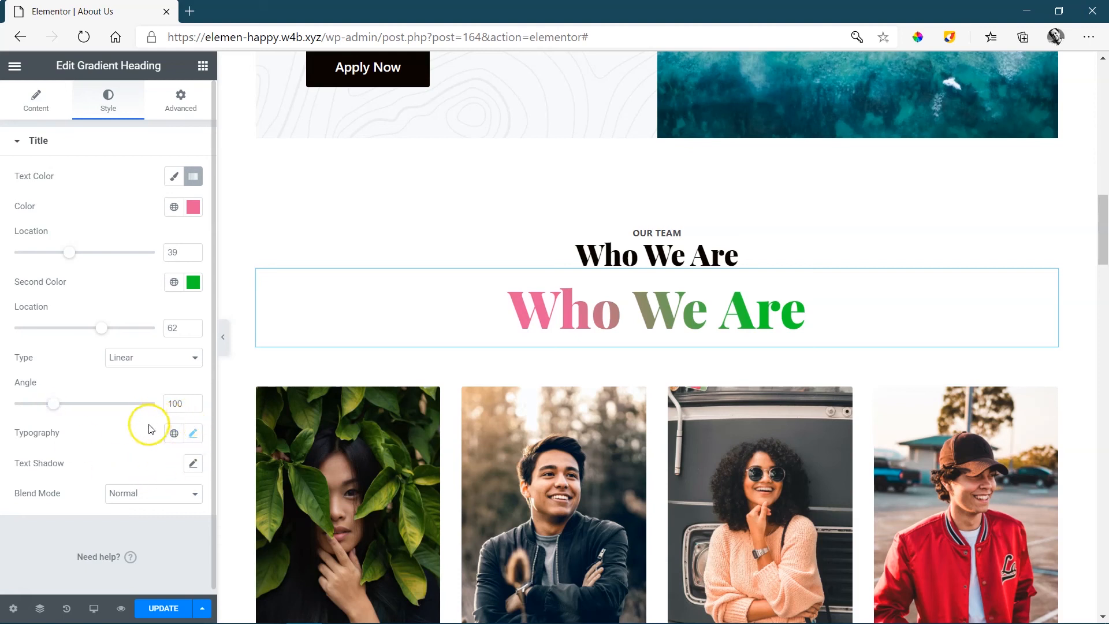
click(193, 463)
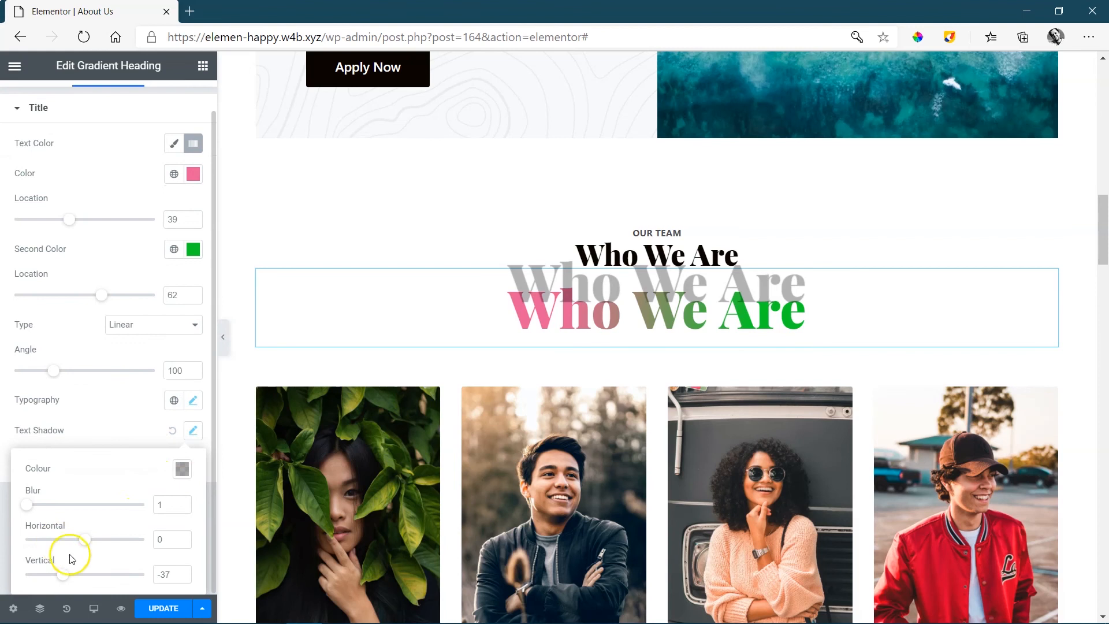
click(193, 430)
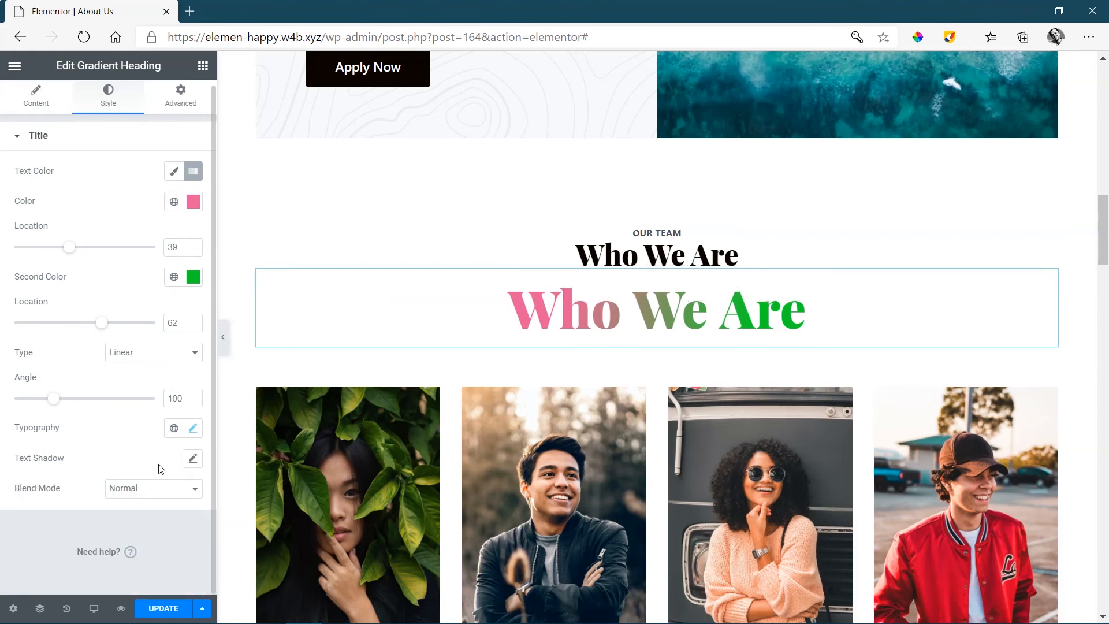